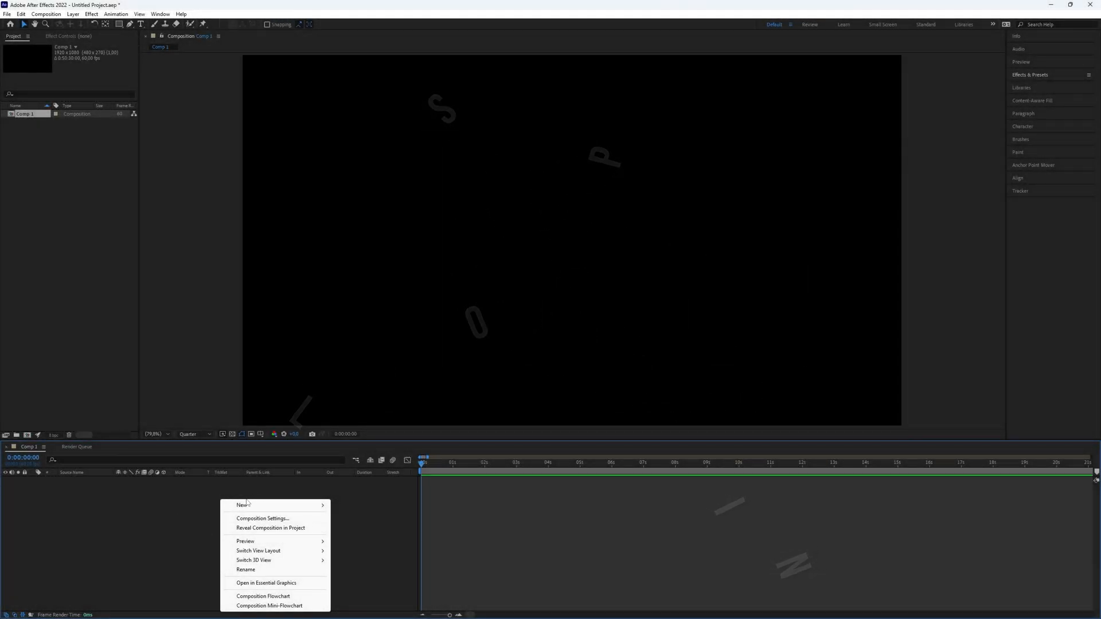
Create a white text layer reading EXPLOSION and center it in the composition.
click(255, 491)
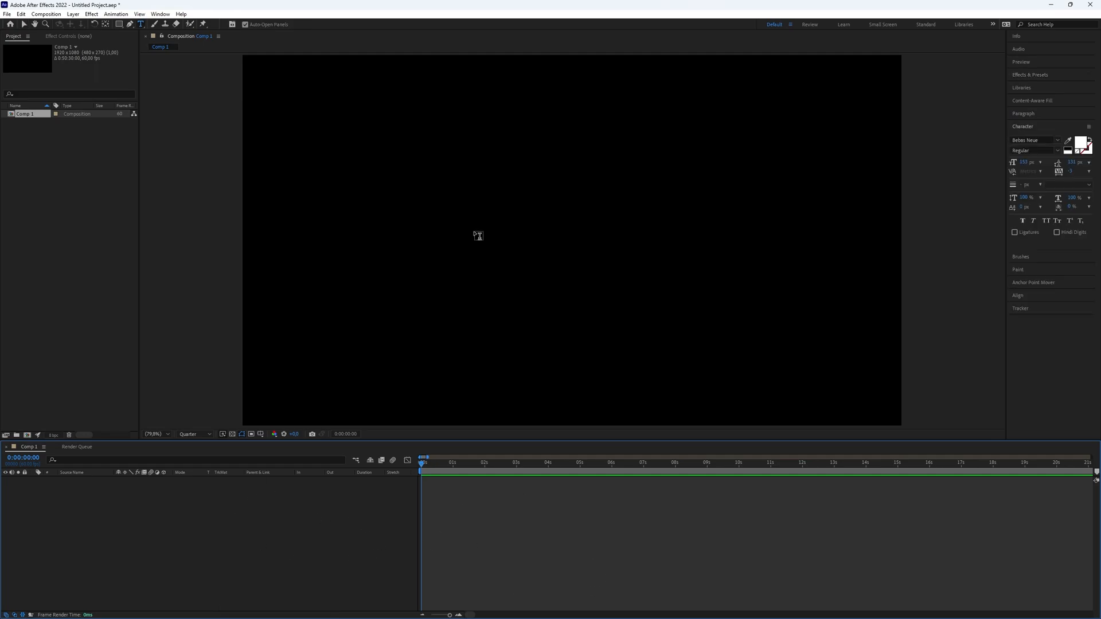
text(EXPLOSION)
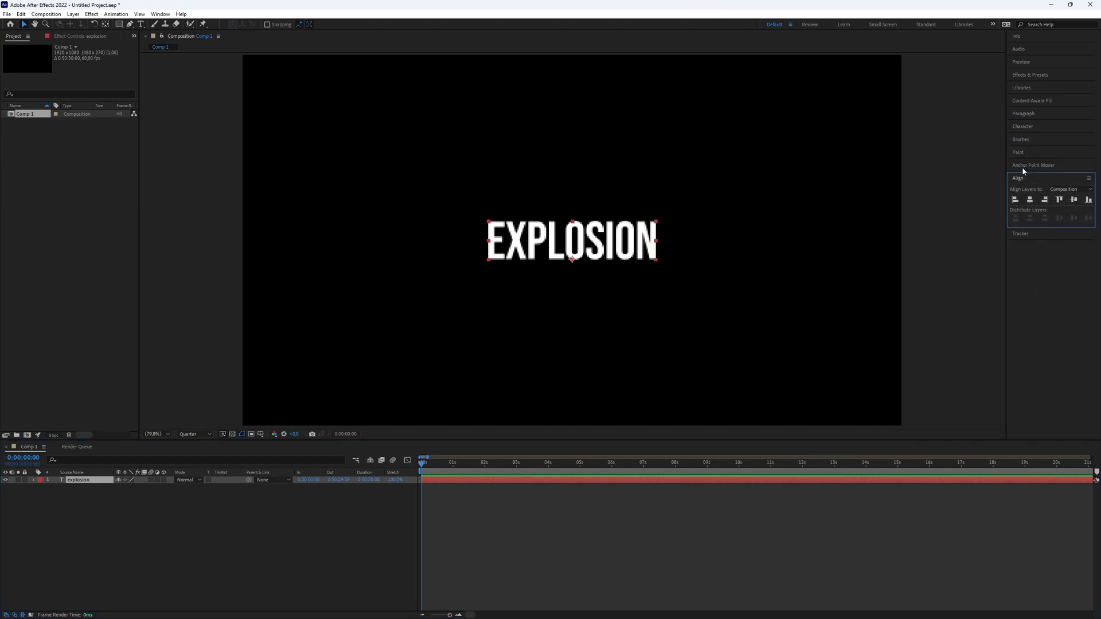
click(1033, 164)
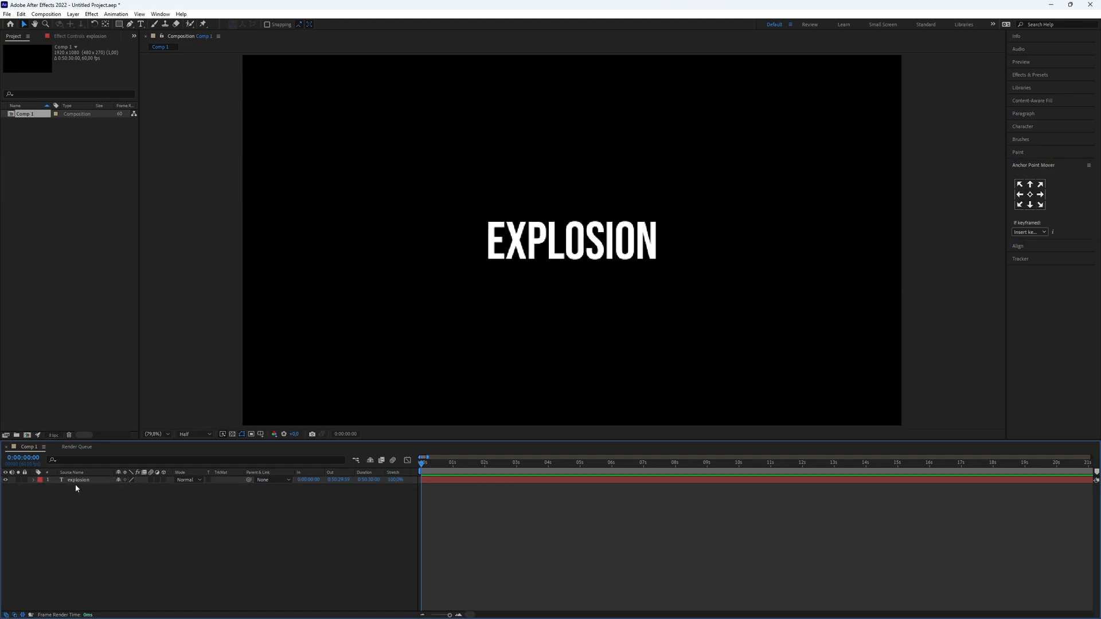
Add an Opacity animator at 0% and keyframe Range Selector Start from 0% to 100% at ~1.5s.
click(169, 487)
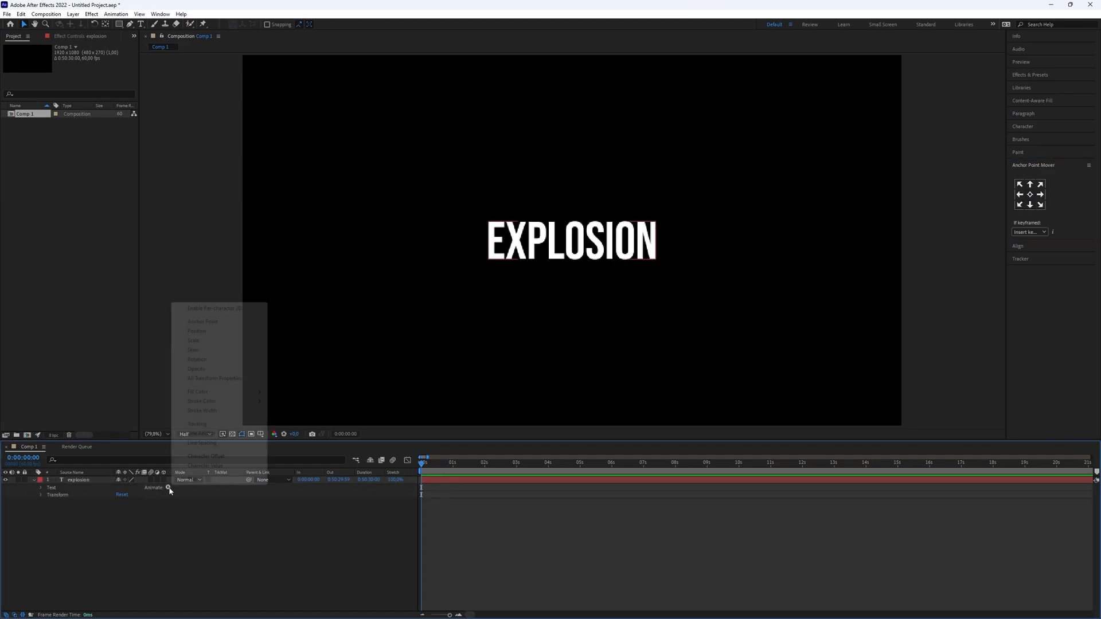
click(196, 368)
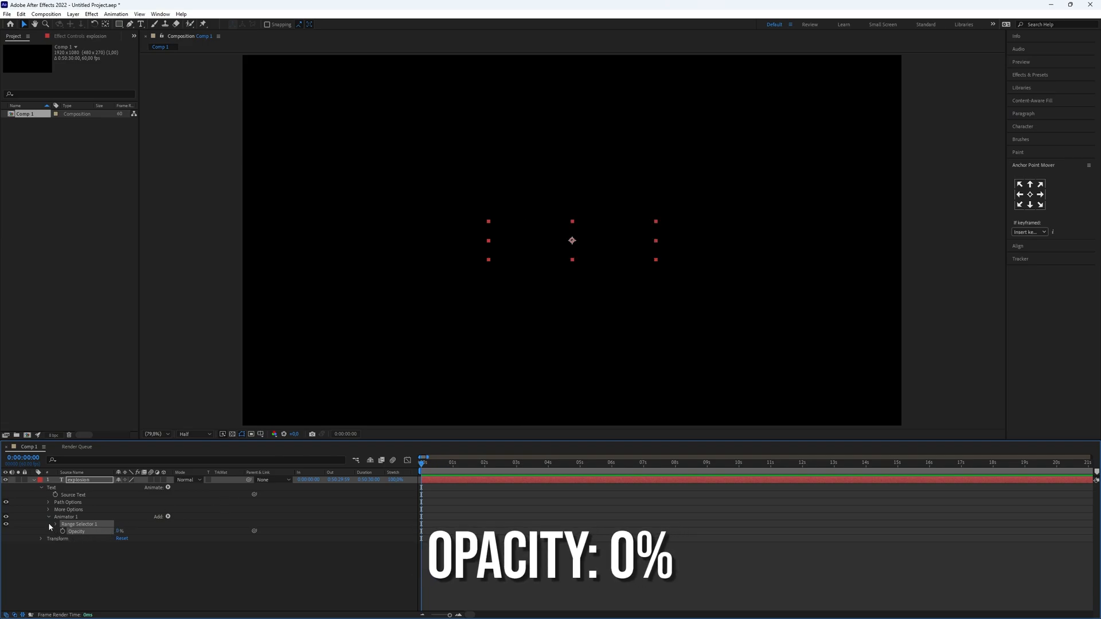
click(57, 524)
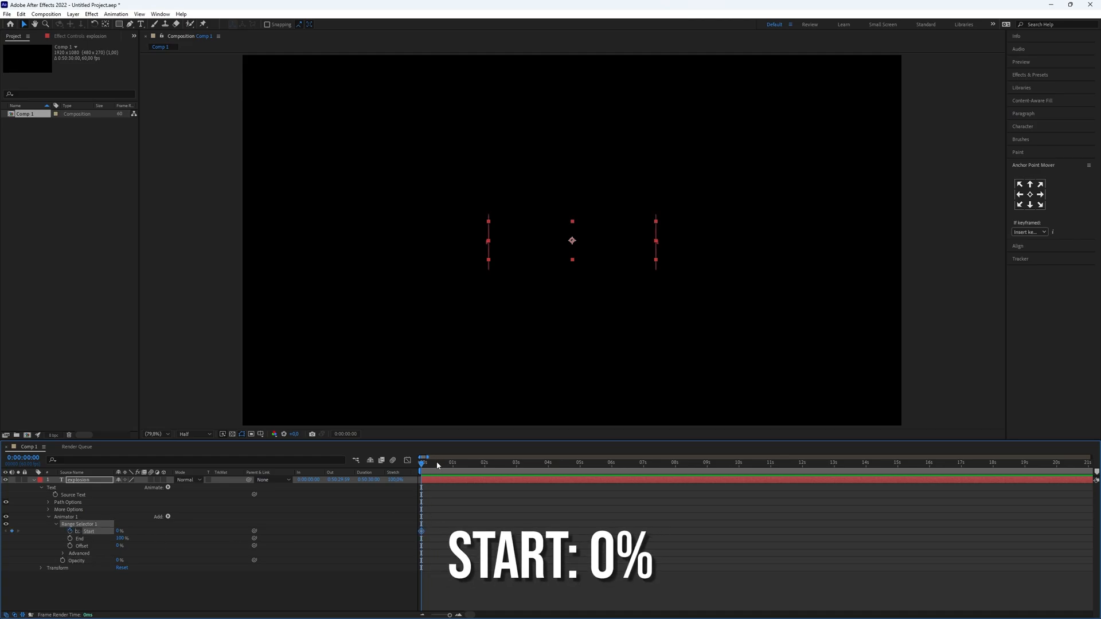
click(484, 462)
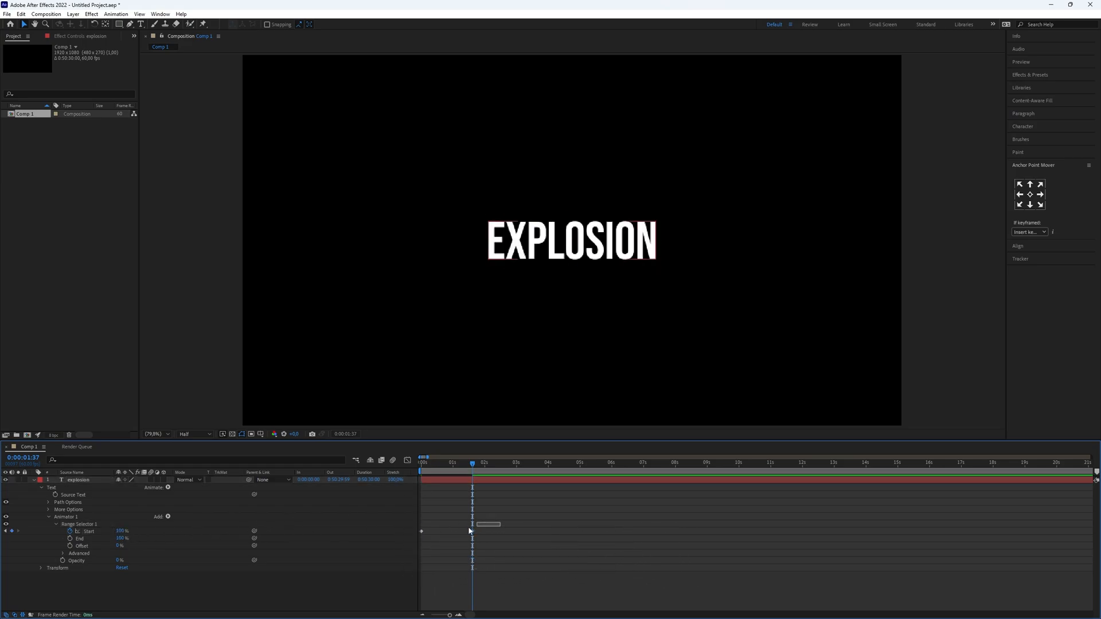
click(396, 460)
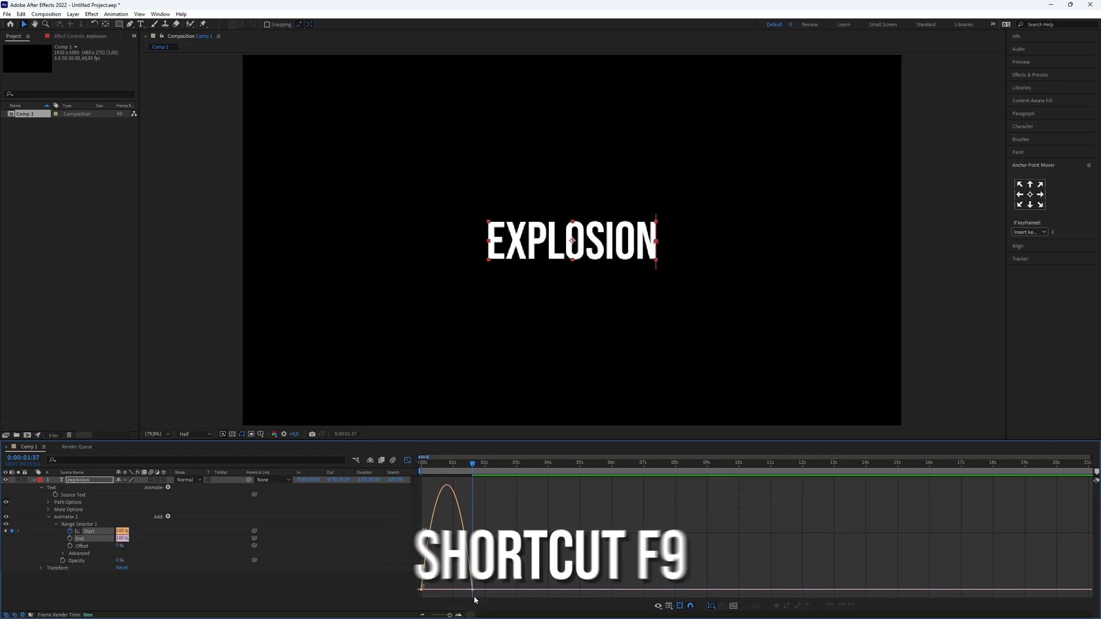
Apply Easy Ease (F9) to the selected Start keyframes of the letter reveal.
key(f9)
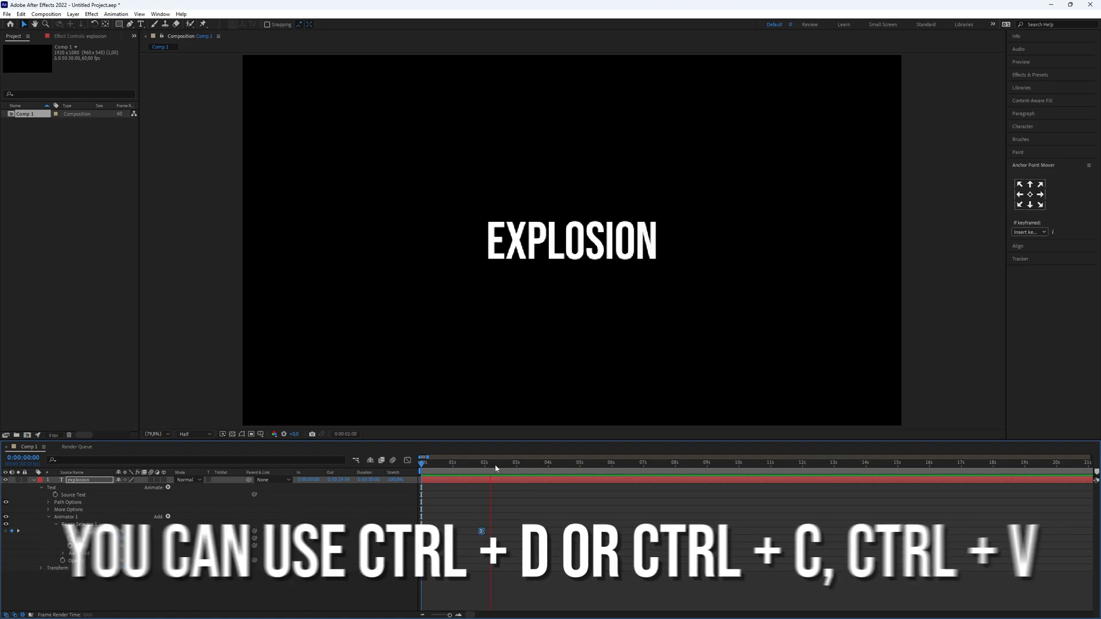
Duplicate the EXPLOSION layer and search Effects & Presets for 'explosion' to find the preset.
key(ctrl+d)
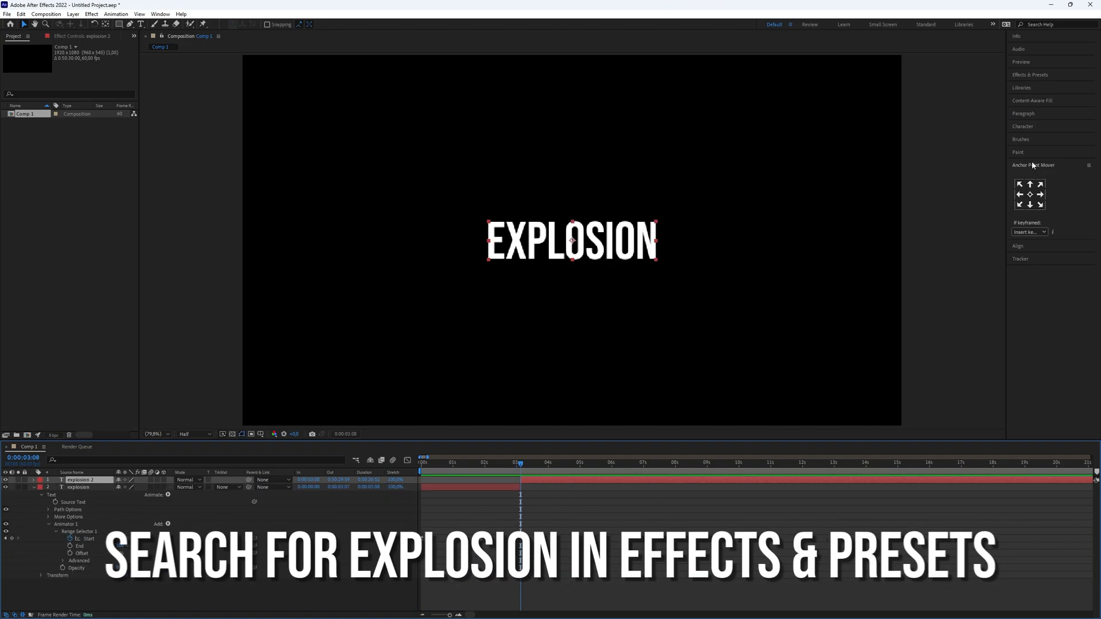
click(1030, 75)
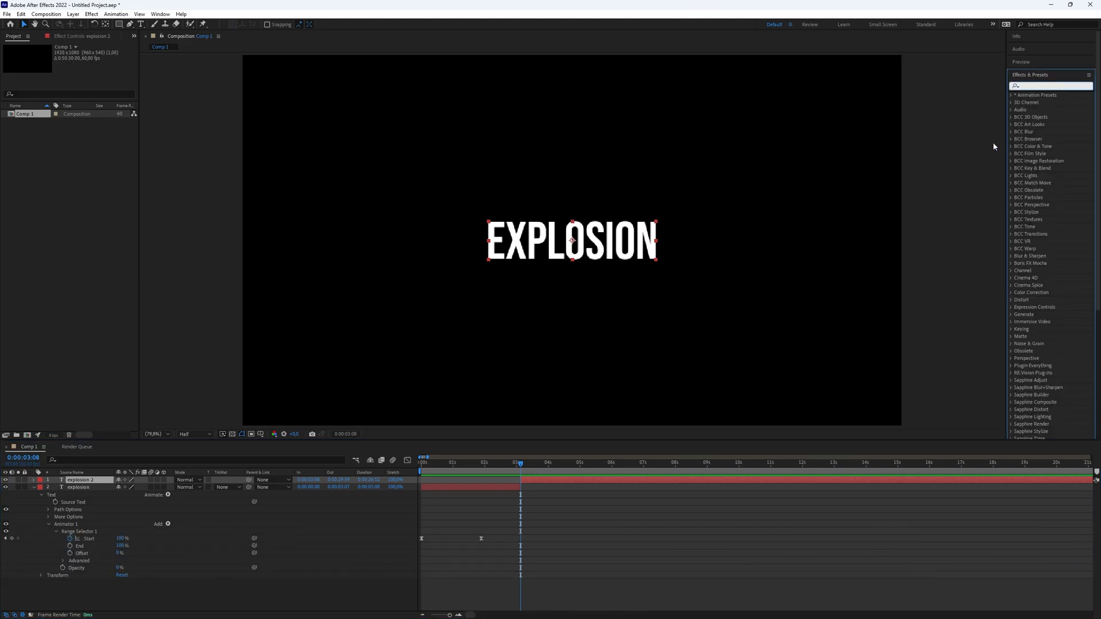
text(explosion)
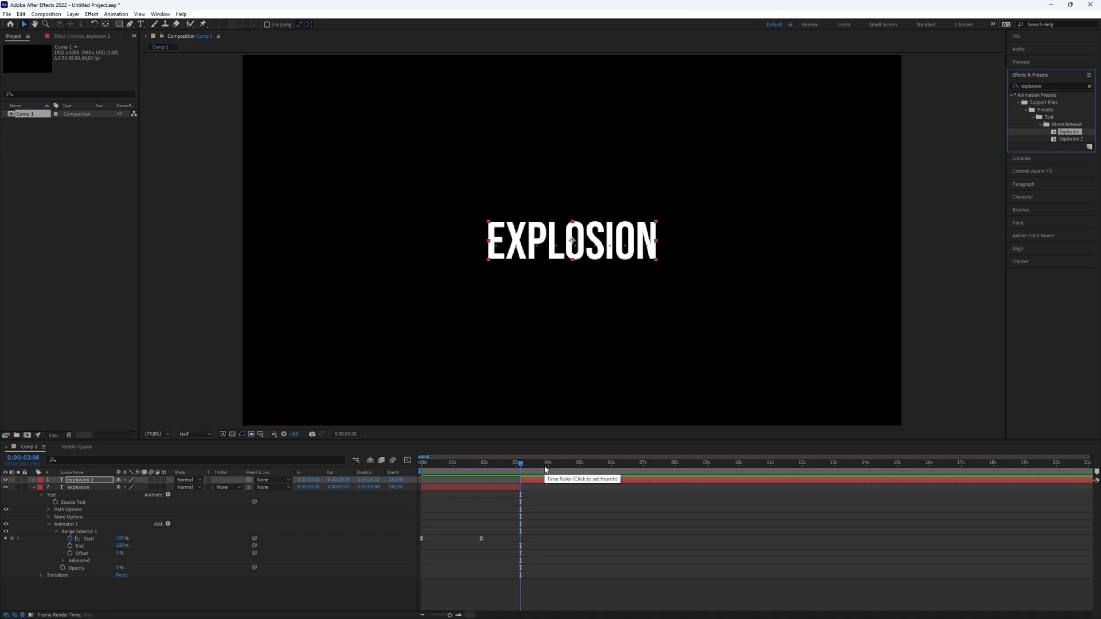